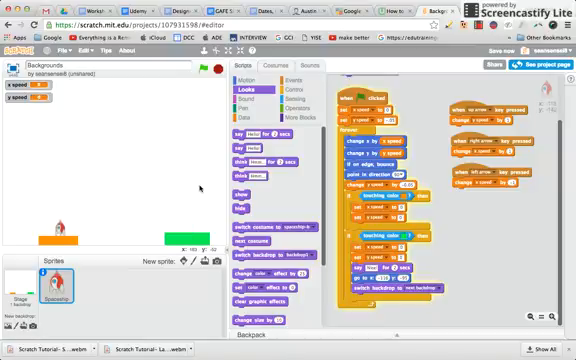
Select the Stage and show its platform backdrop with the orange and green platforms
{"action": "left_click", "coordinate": [20, 290]}
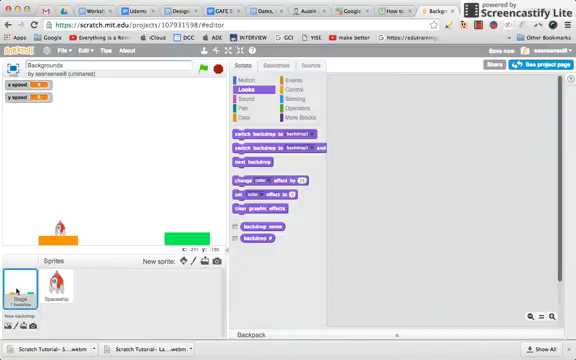
{"action": "left_click", "coordinate": [280, 66]}
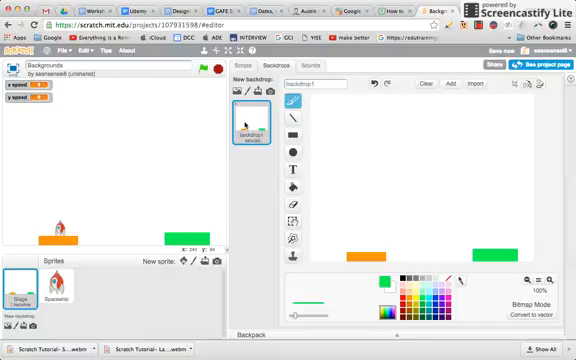
Duplicate the platform backdrop to make a second backdrop for the moon photo
{"action": "right_click", "coordinate": [248, 128]}
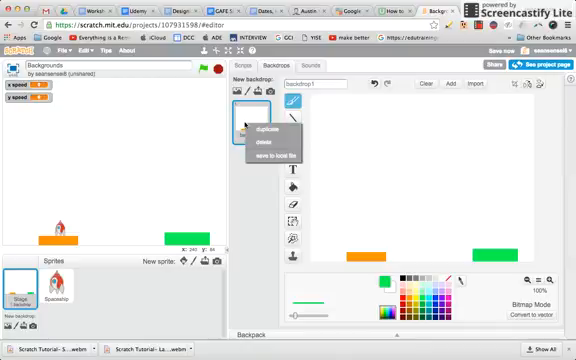
{"action": "left_click", "coordinate": [264, 128]}
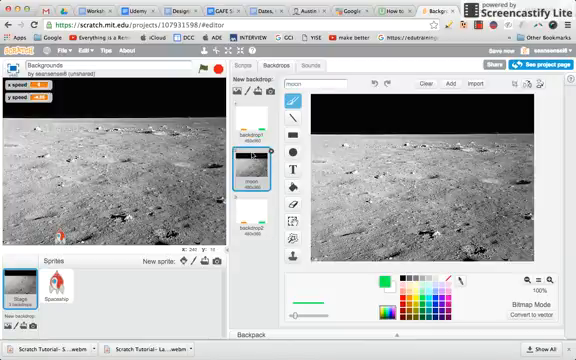
Copy the orange and green platforms from the platform backdrop onto the moon photo
{"action": "left_click", "coordinate": [252, 114]}
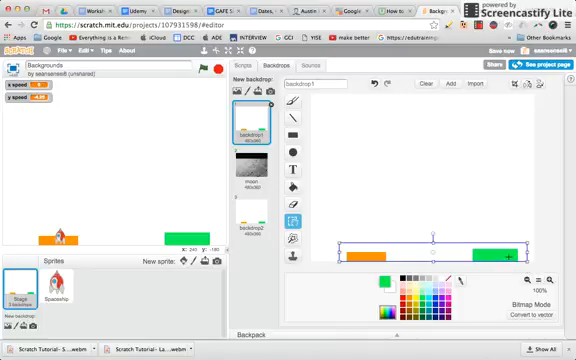
{"action": "left_click", "coordinate": [252, 164]}
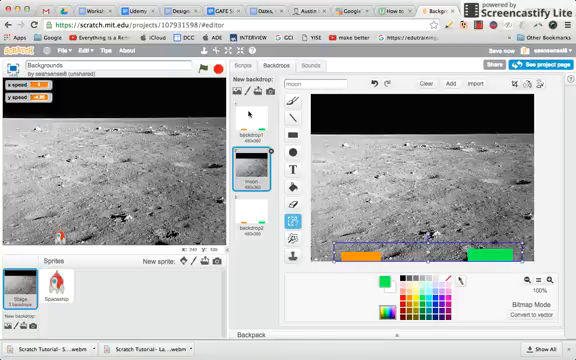
Set the pasted platforms along the bottom edge of the moon backdrop
{"action": "left_click", "coordinate": [252, 114]}
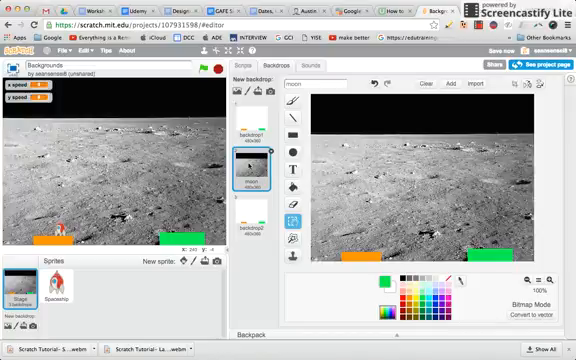
{"action": "mouse_move", "coordinate": [292, 152]}
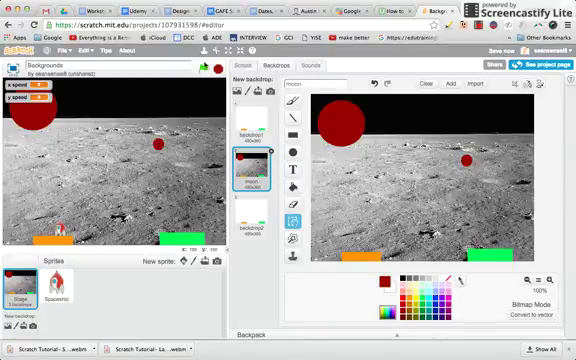
Paint a large red circle top-left and a small one on the right as hazards
{"action": "left_click", "coordinate": [252, 110]}
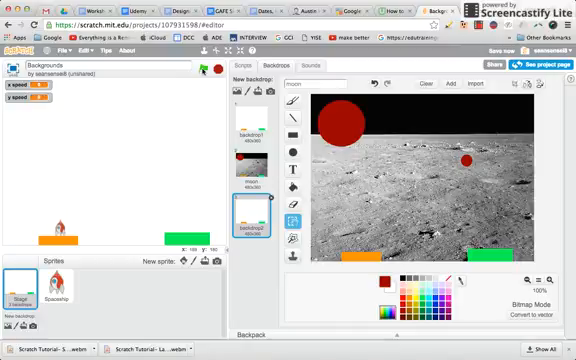
{"action": "left_click", "coordinate": [56, 290]}
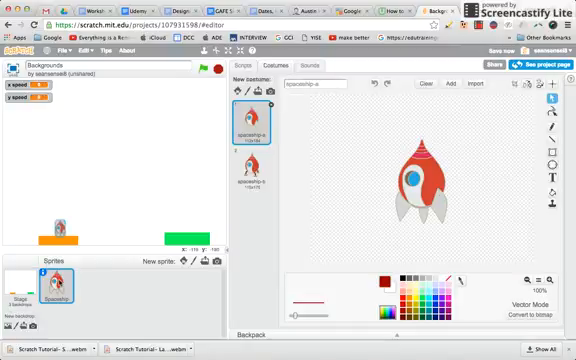
{"action": "left_click", "coordinate": [204, 64]}
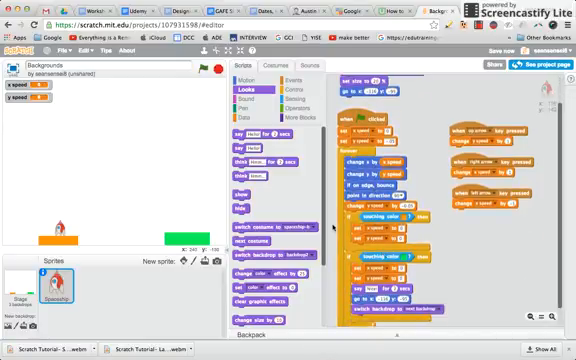
{"action": "left_click", "coordinate": [264, 64]}
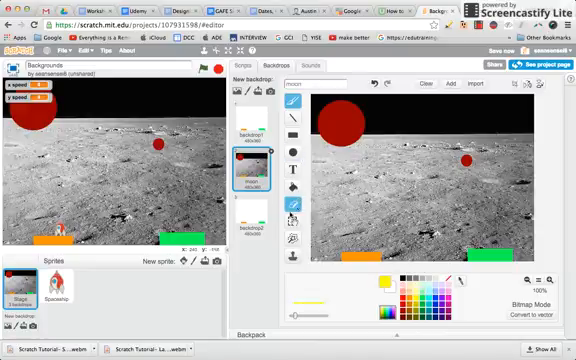
{"action": "left_click", "coordinate": [292, 118]}
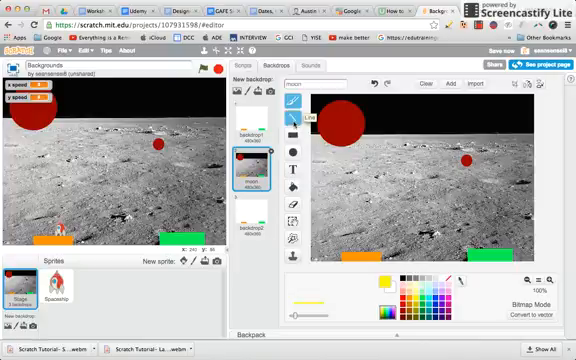